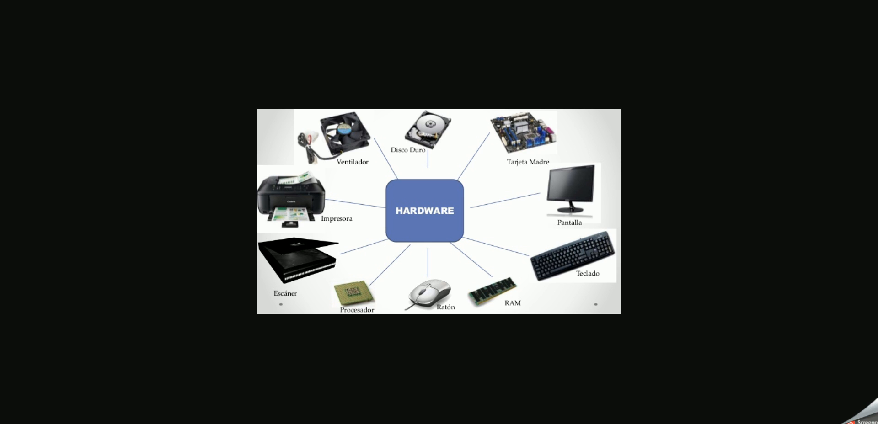
# Step: Advance the slideshow from the hardware components diagram to the photo of hands passing dollar bills
pyautogui.press('Right')
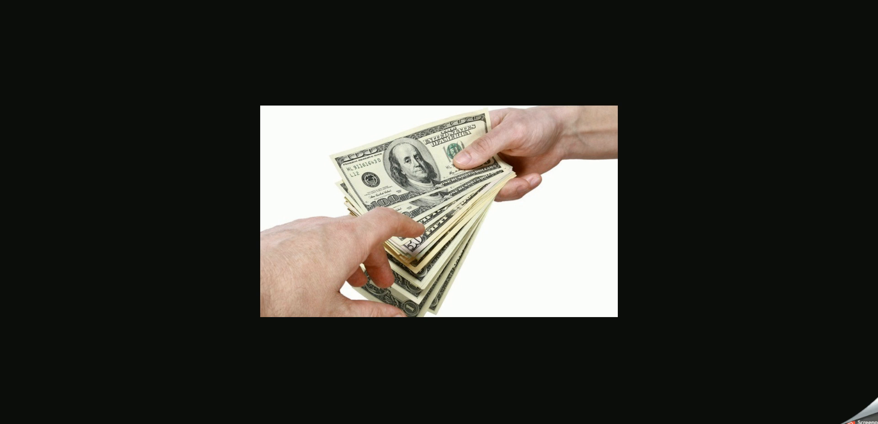